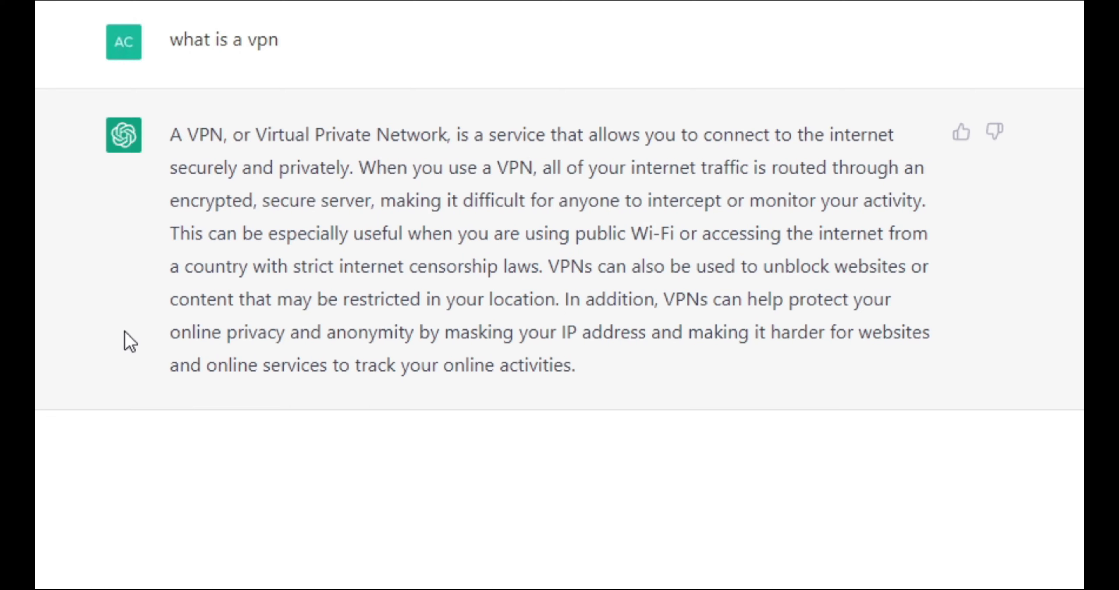
mouse_move(335, 355)
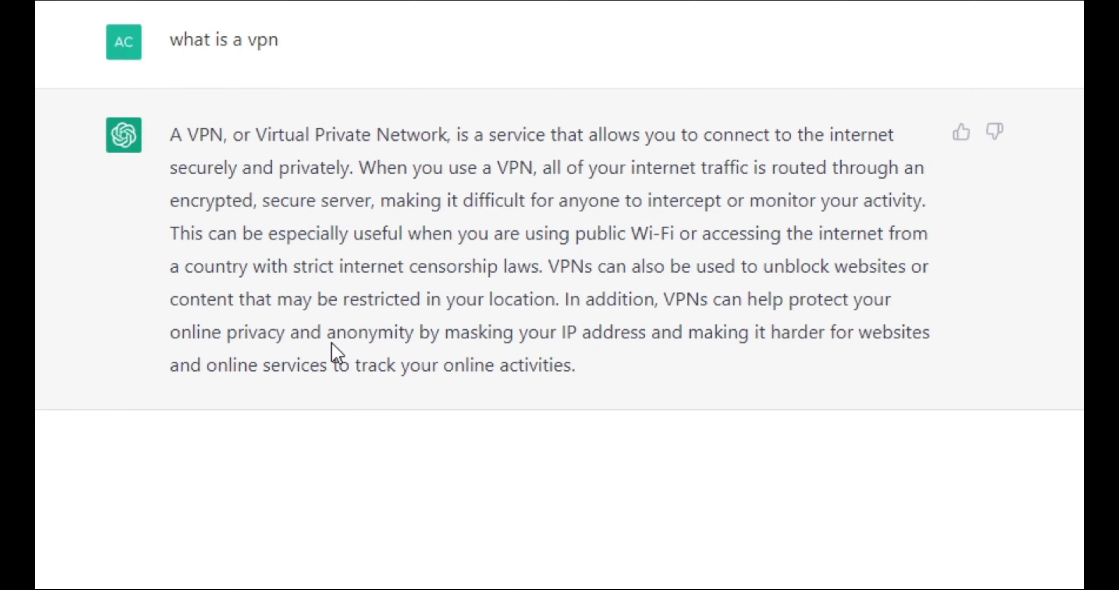
mouse_move(367, 329)
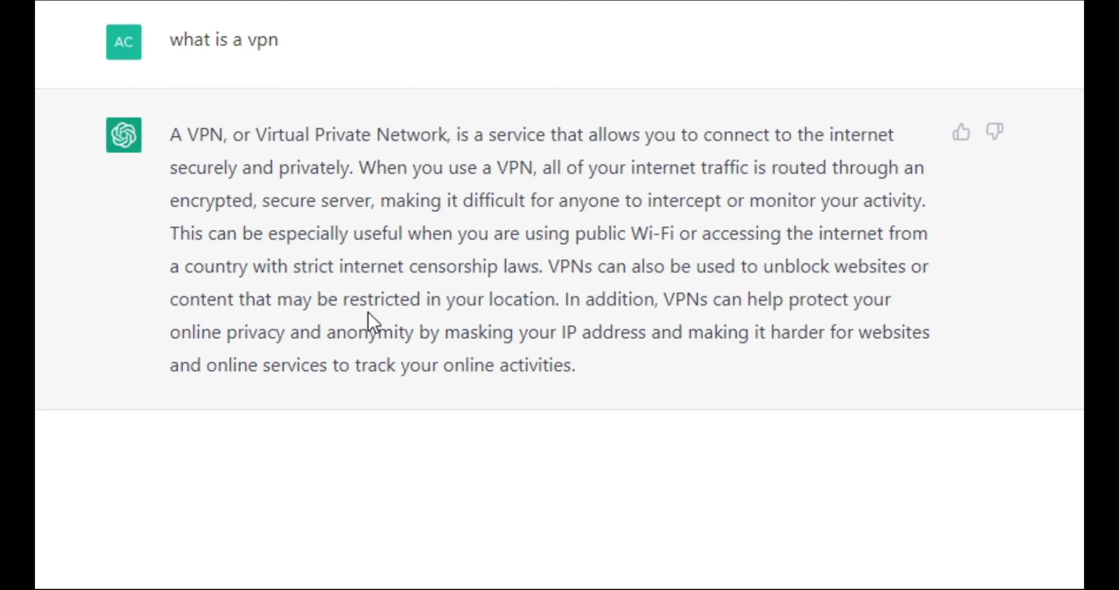
mouse_move(530, 190)
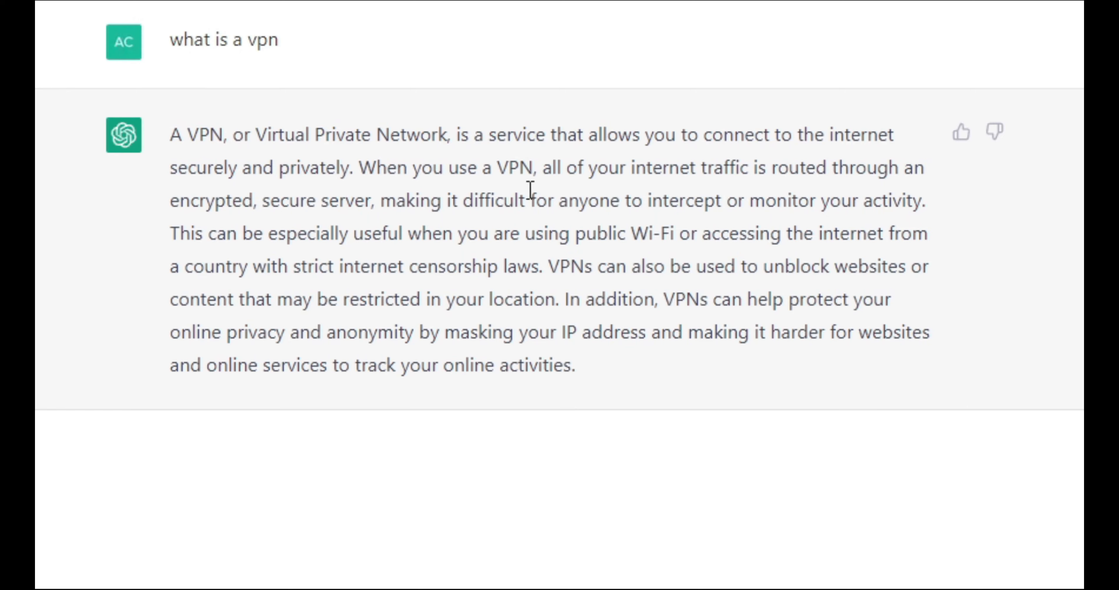
mouse_move(555, 225)
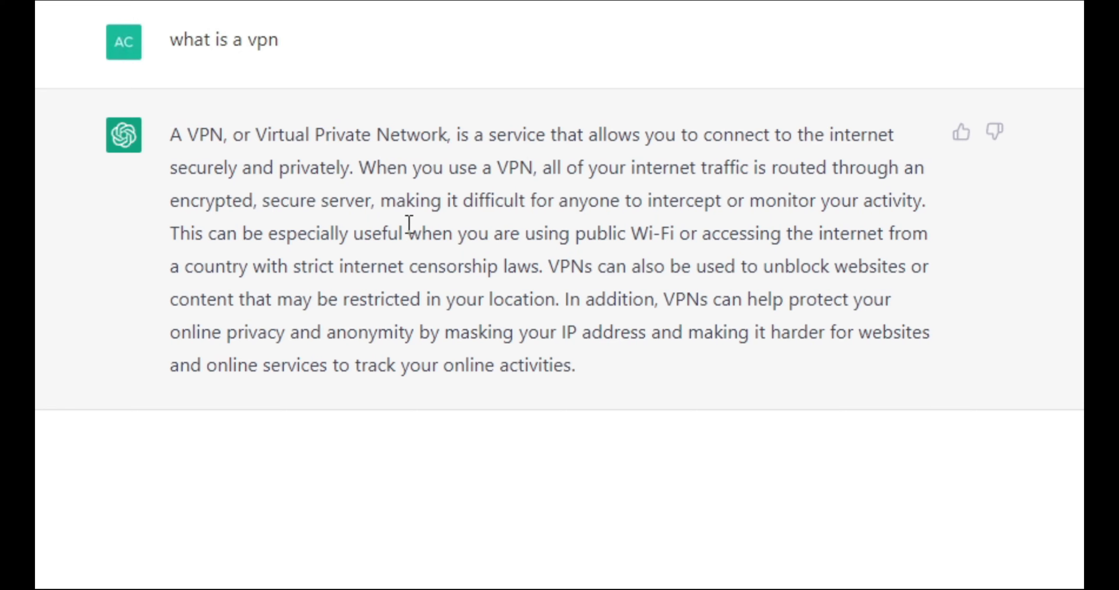
mouse_move(482, 236)
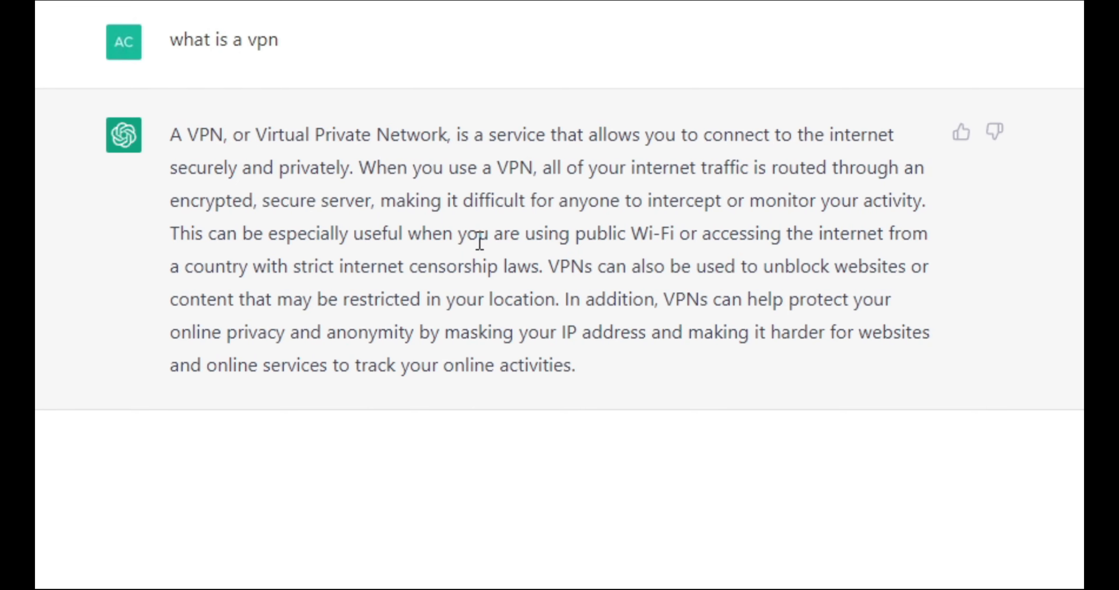
mouse_move(586, 285)
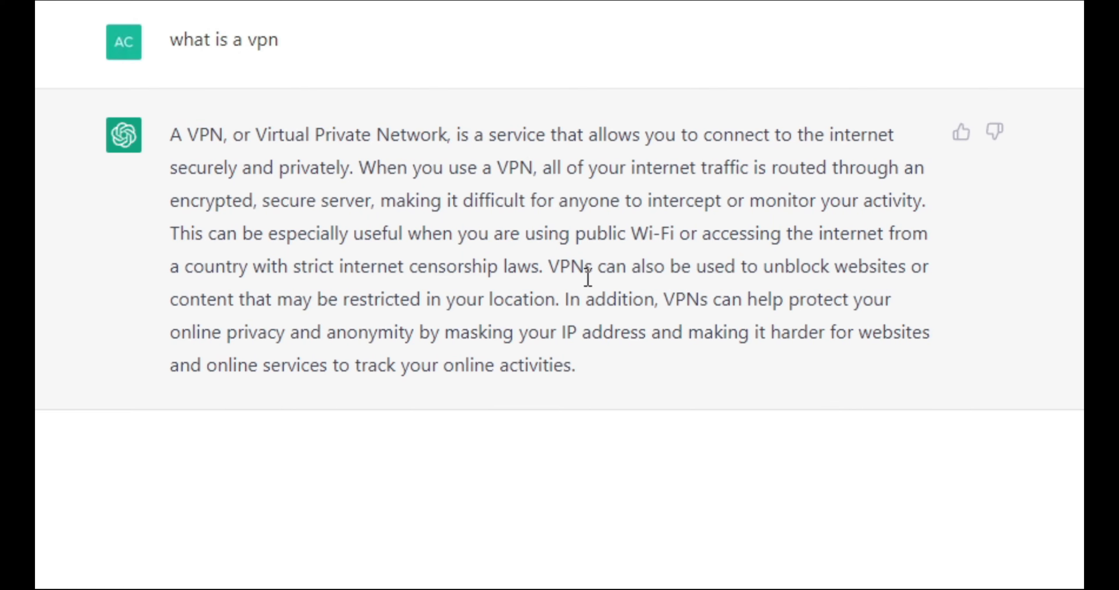
mouse_move(619, 330)
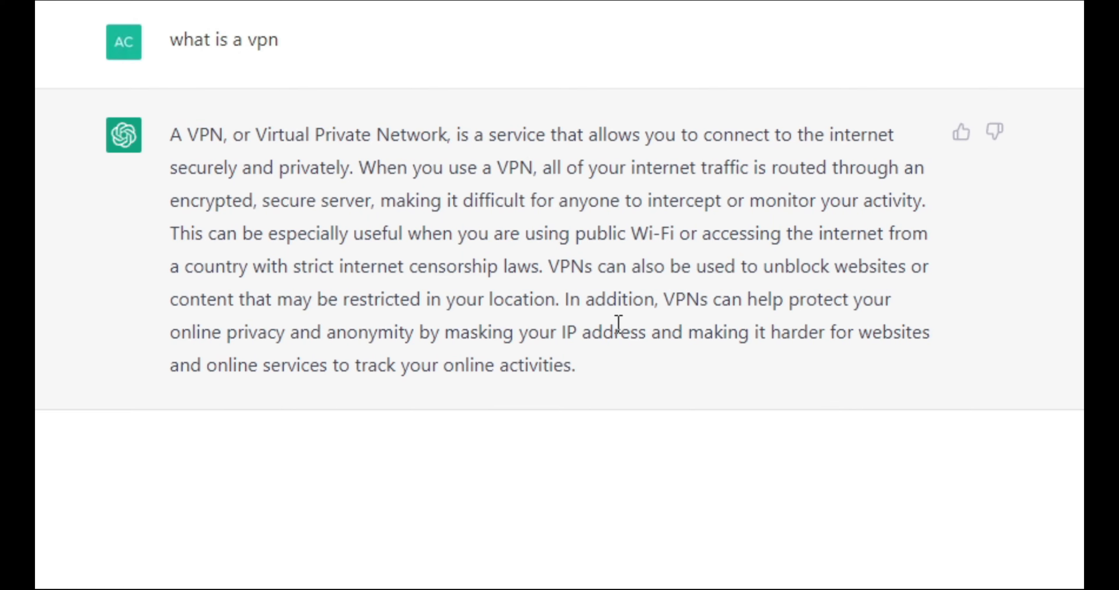
mouse_move(421, 372)
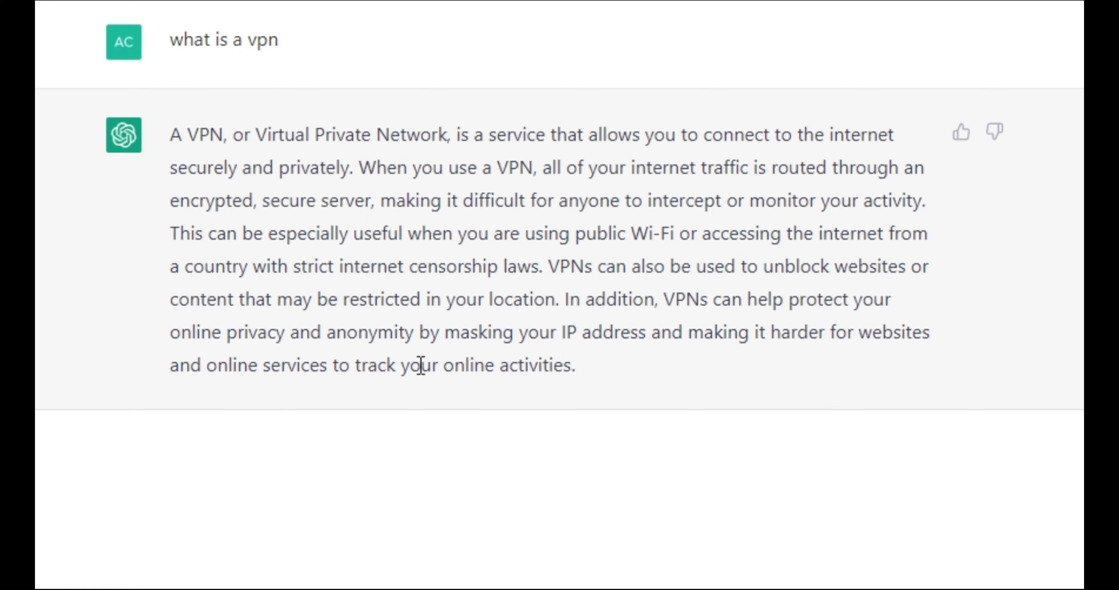
mouse_move(410, 363)
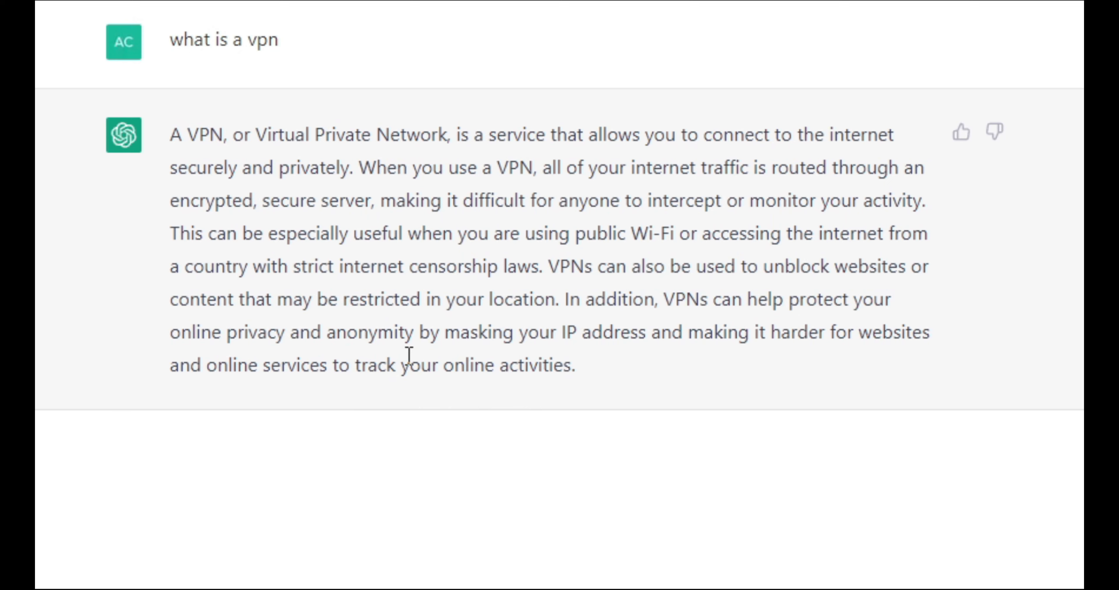
mouse_move(645, 352)
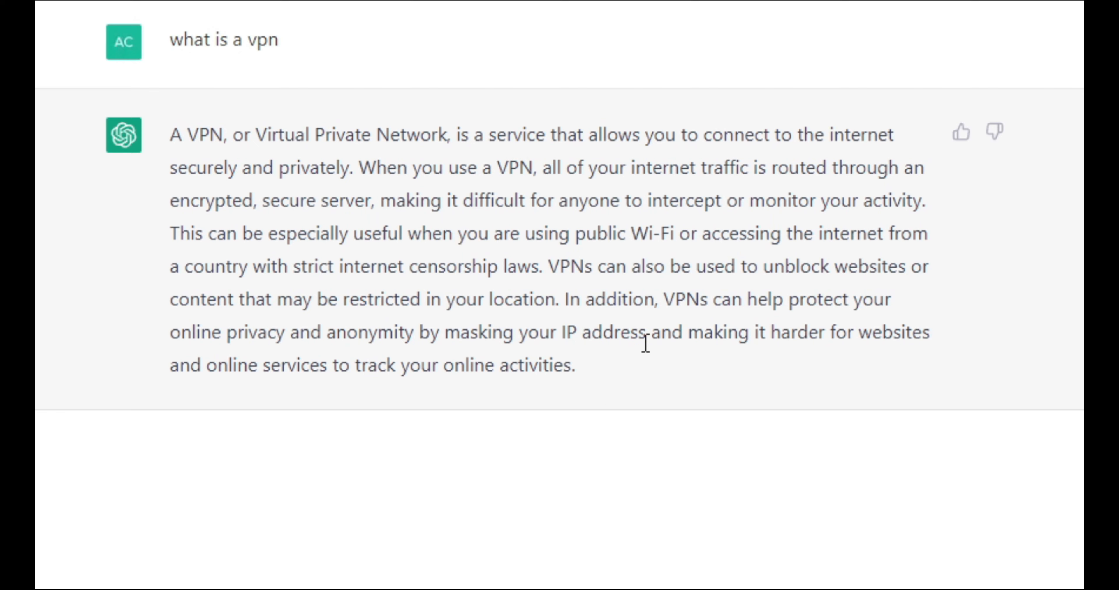
mouse_move(337, 364)
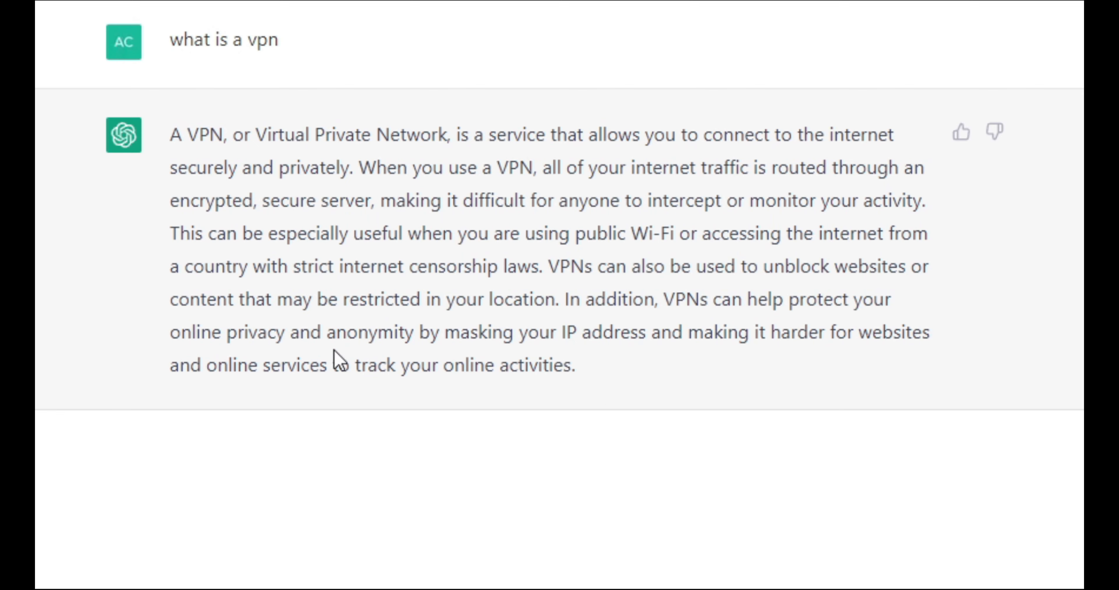
mouse_move(151, 392)
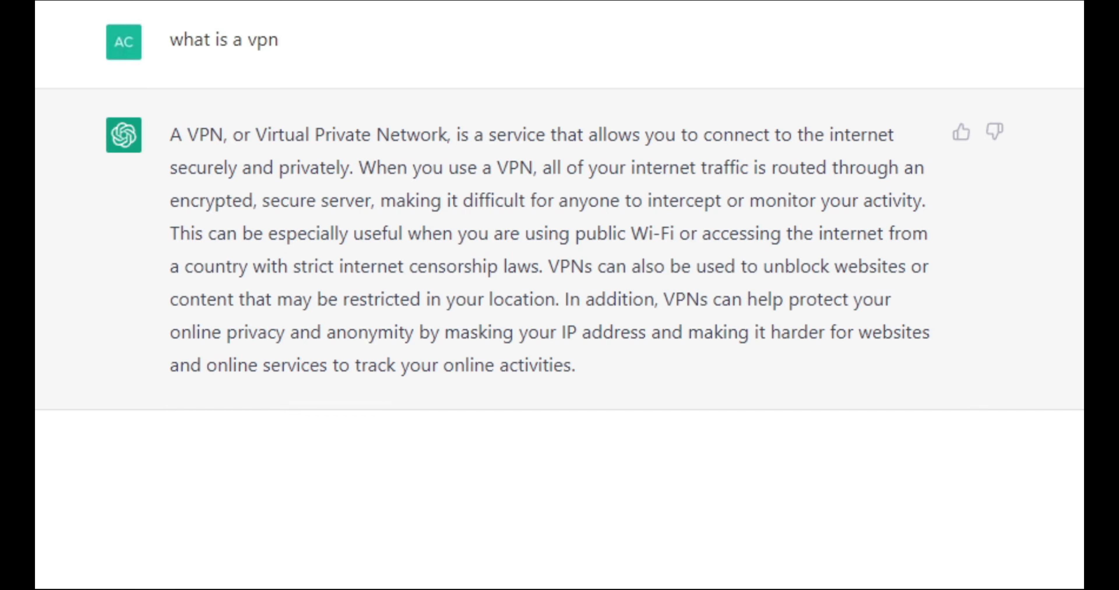
Switch to Chrome and load urban-vpn.com, letting the UrbanVPN2.exe desktop download attempt run
left_click(431, 10)
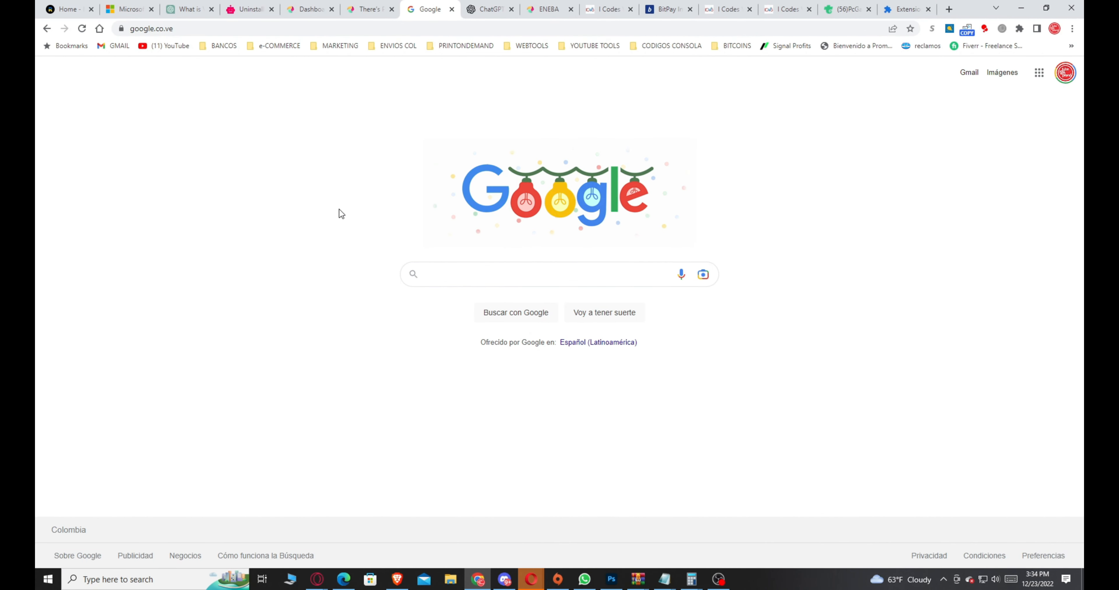
left_click(432, 273)
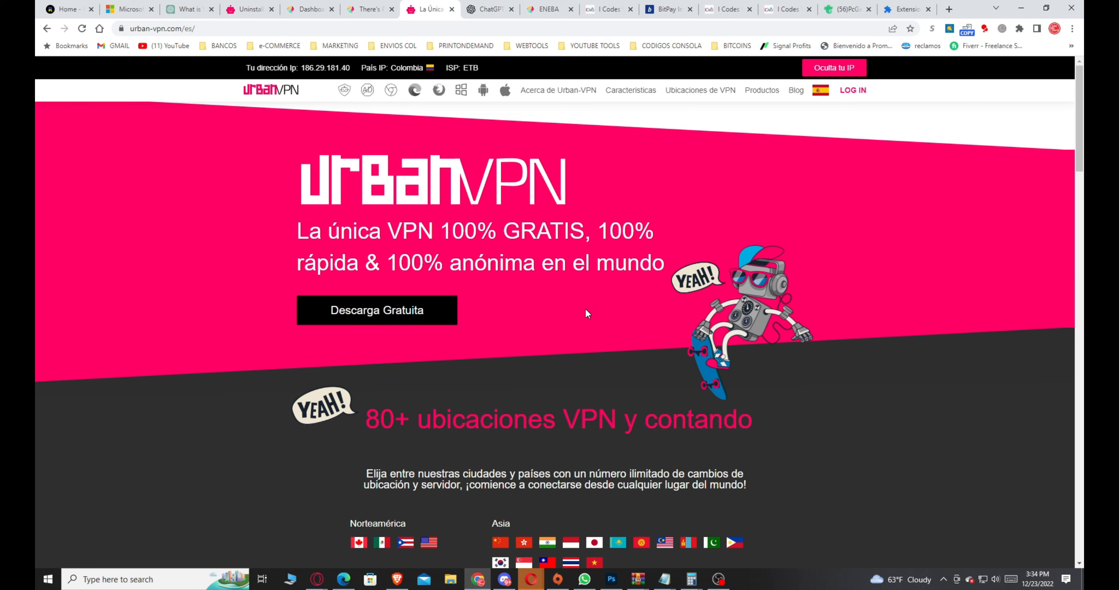
scroll("down", 3)
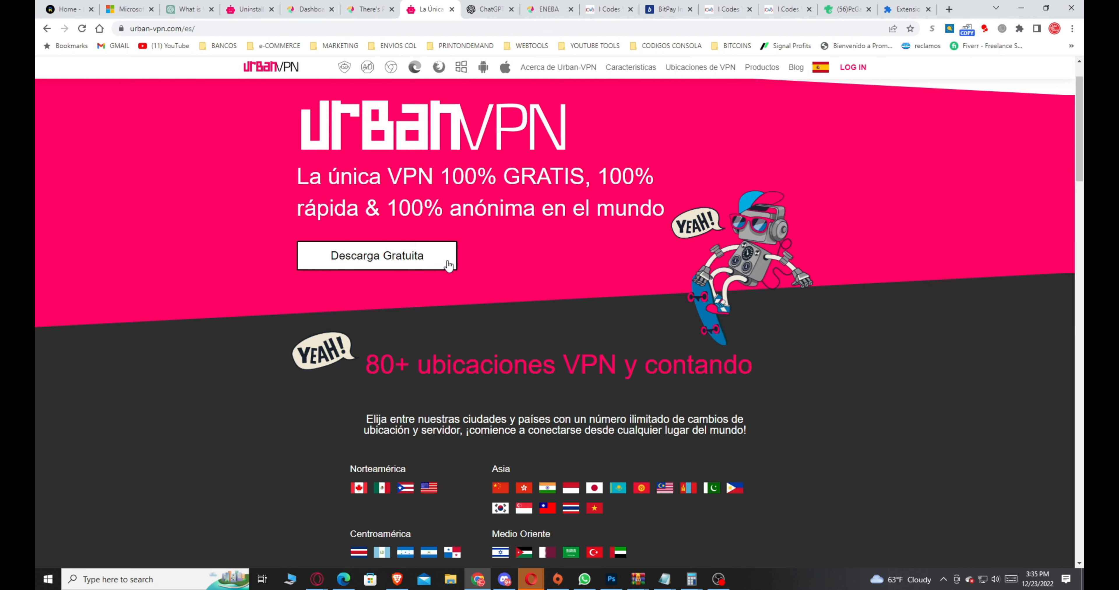
mouse_move(480, 308)
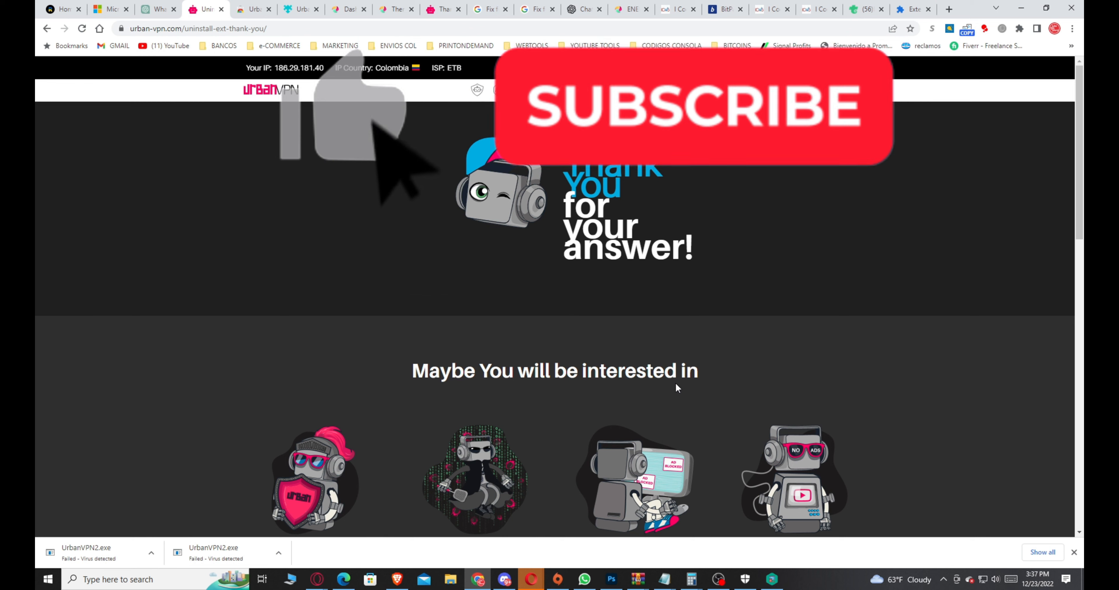
From the site header's Chrome option, choose Get for Free to reach the Urban VPN Proxy Web Store page
left_click(726, 114)
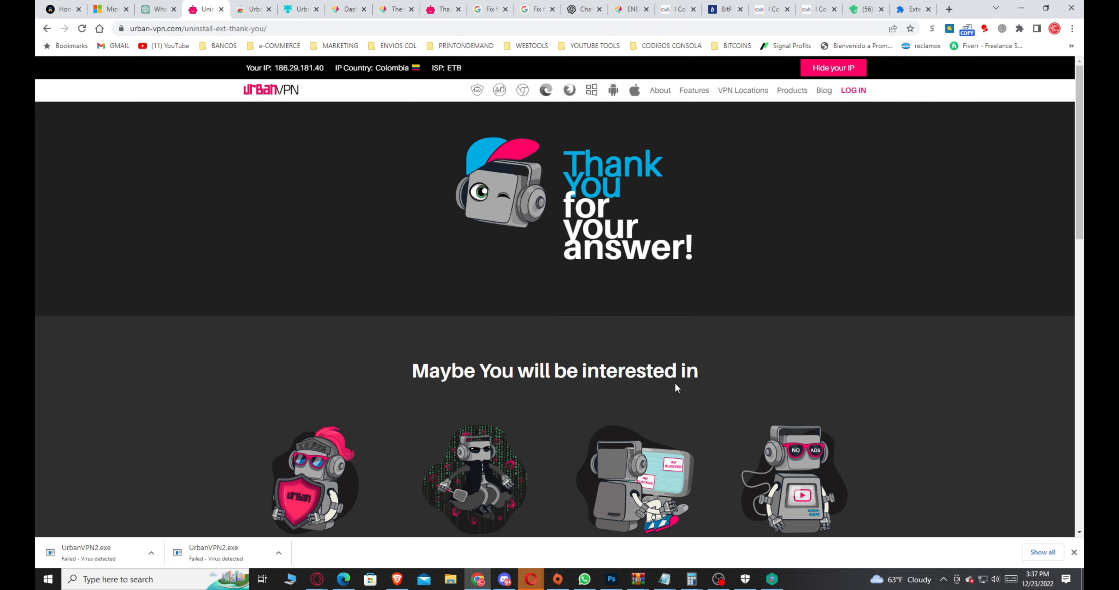
mouse_move(397, 116)
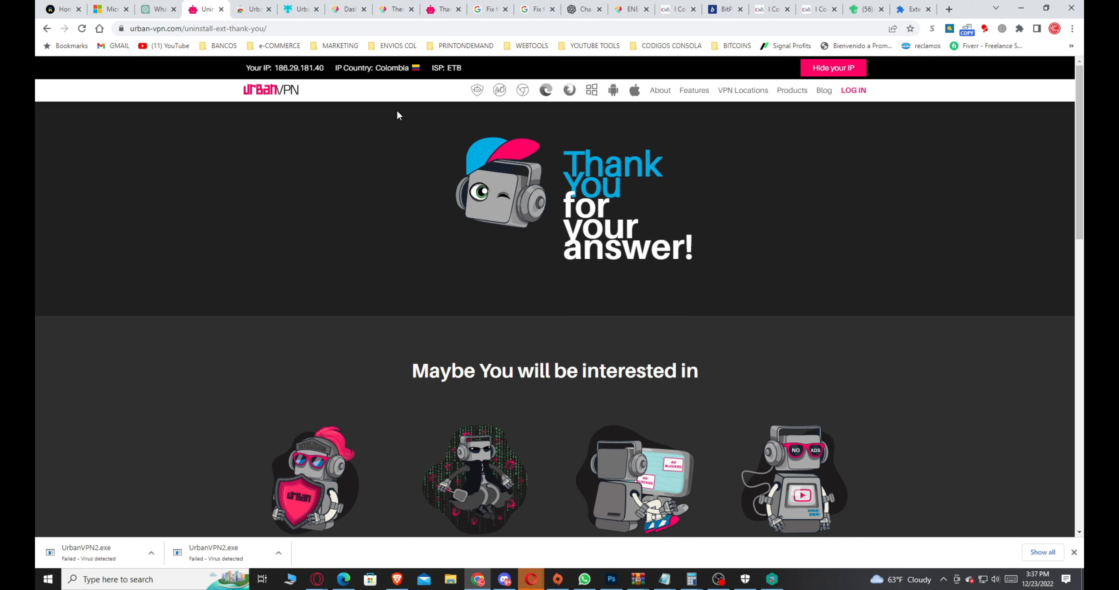
mouse_move(411, 103)
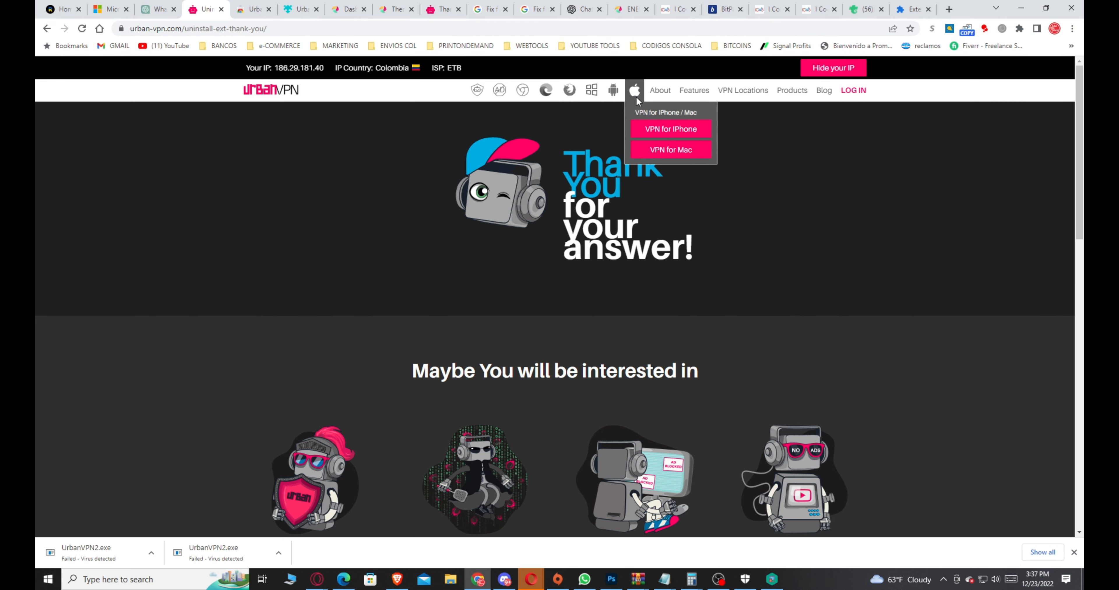
mouse_move(522, 90)
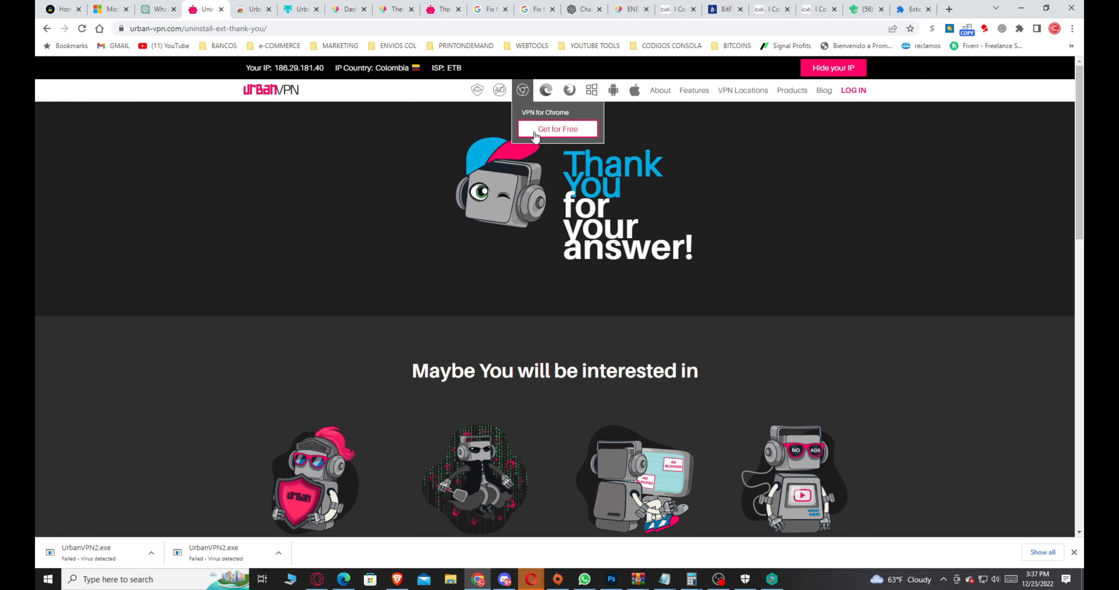
left_click(558, 130)
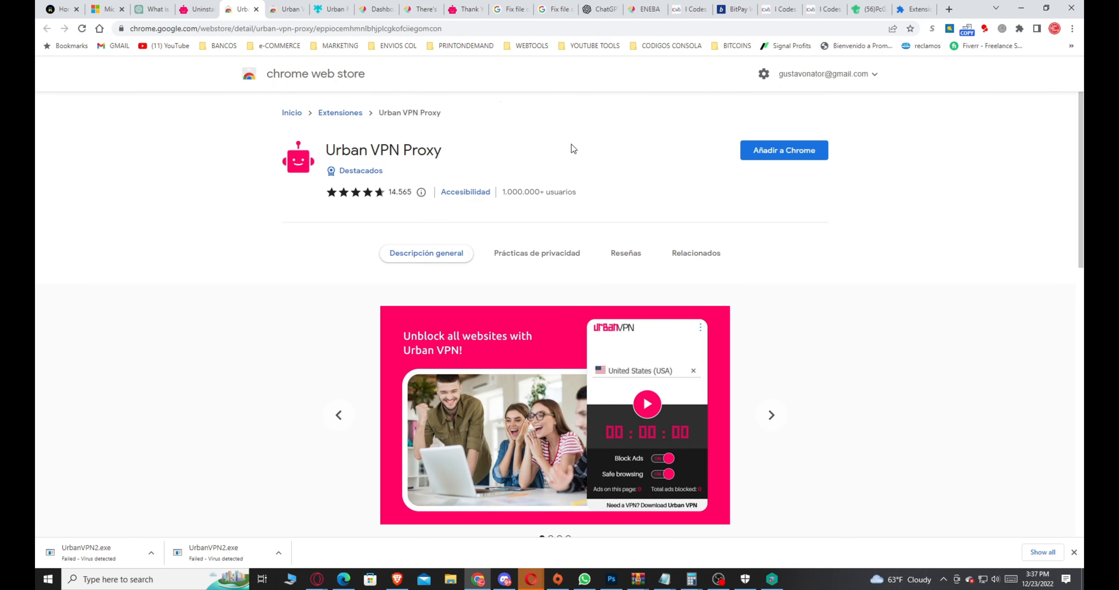
mouse_move(649, 141)
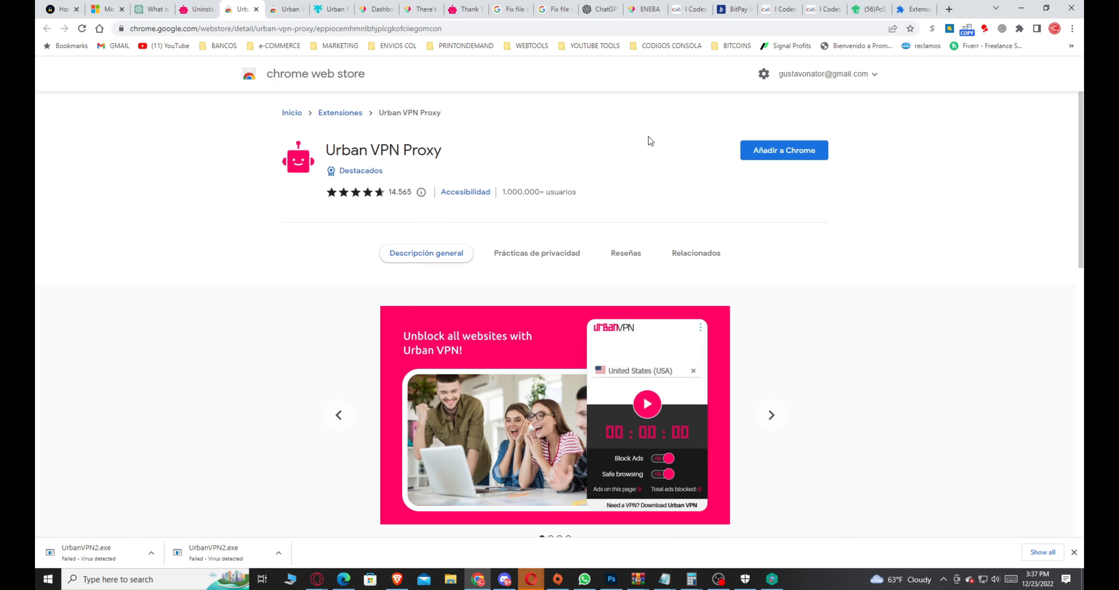
Add the Urban VPN Proxy extension to Chrome and confirm the install
left_click(785, 150)
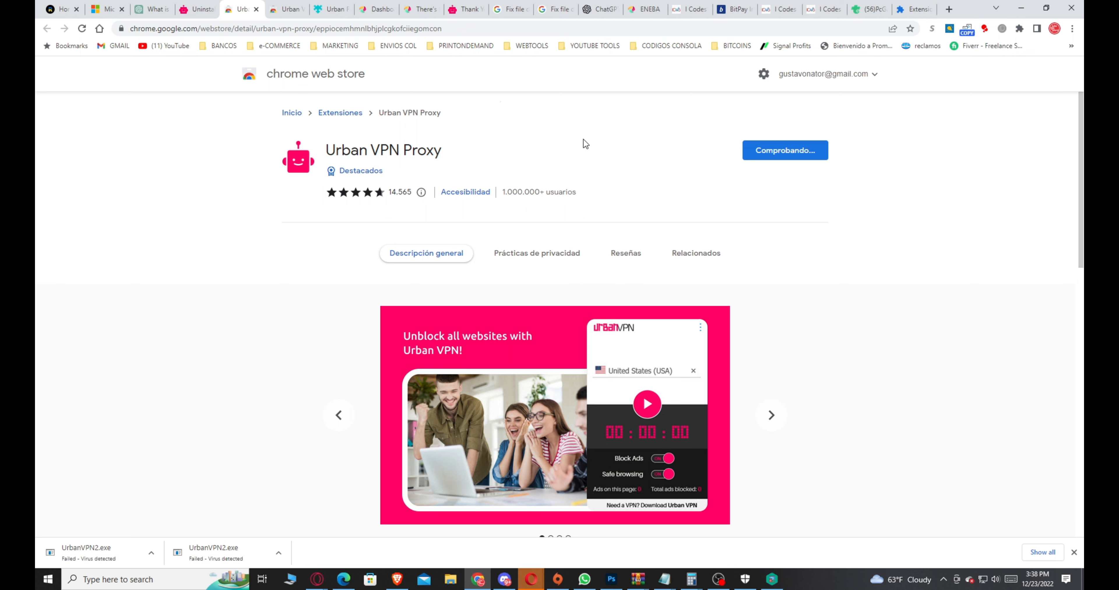
left_click(696, 253)
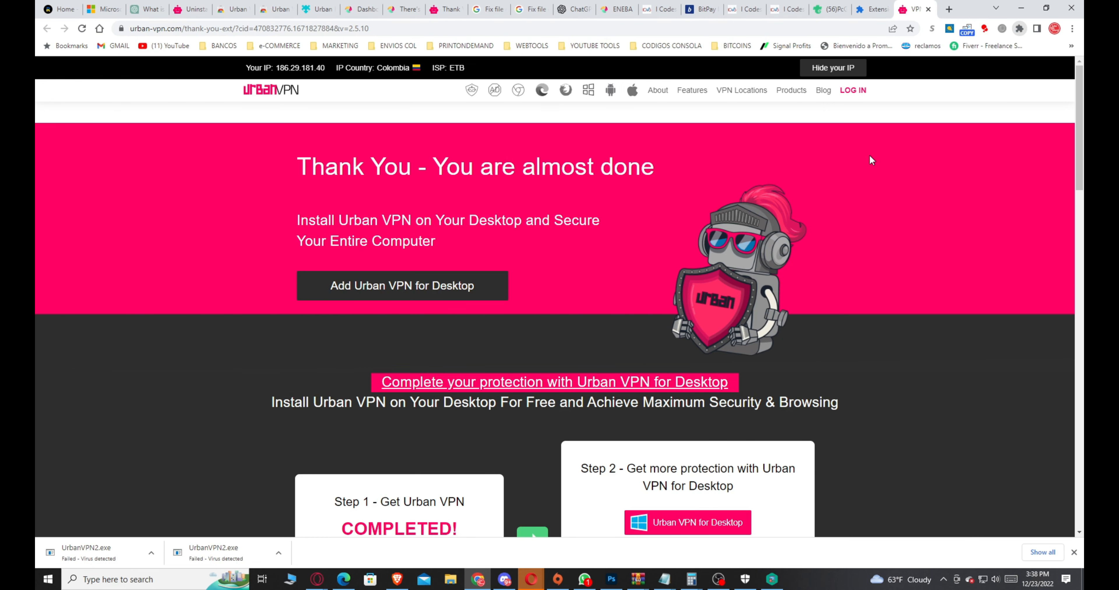
mouse_move(944, 187)
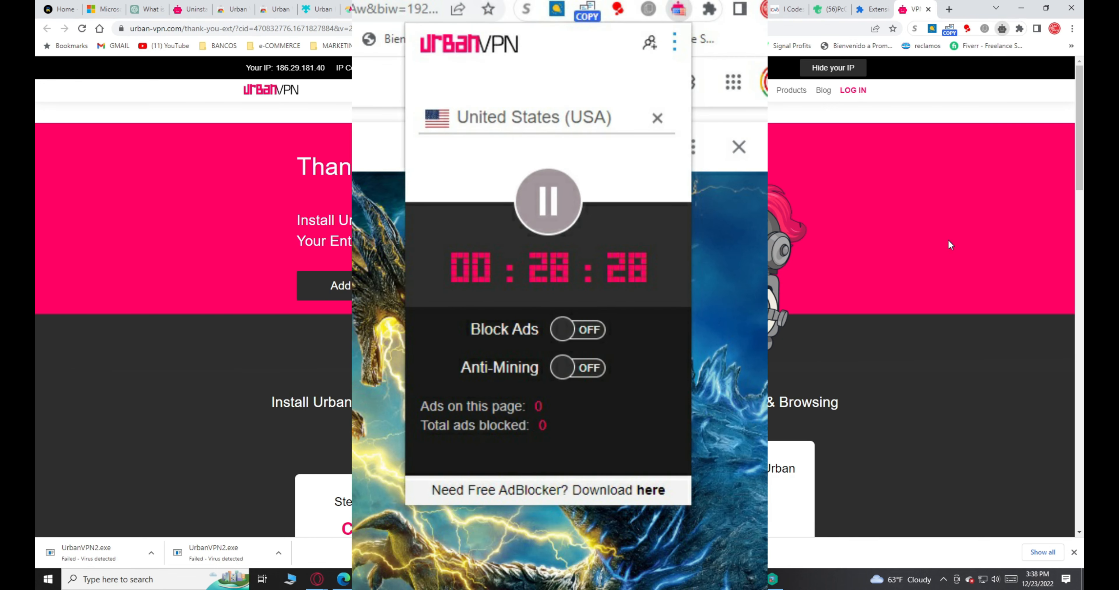
mouse_move(930, 87)
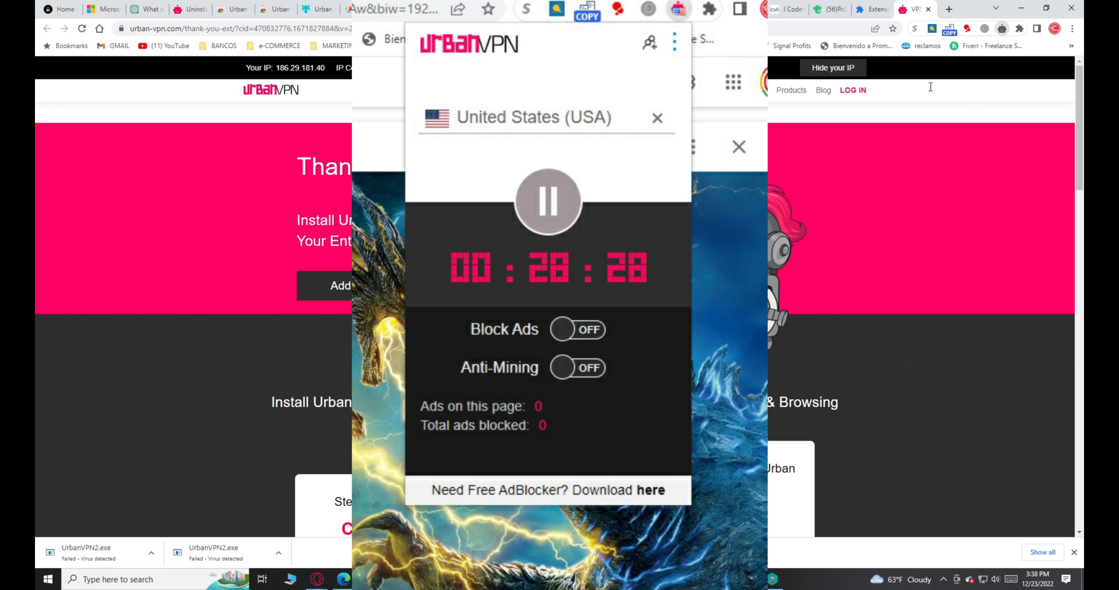
mouse_move(893, 186)
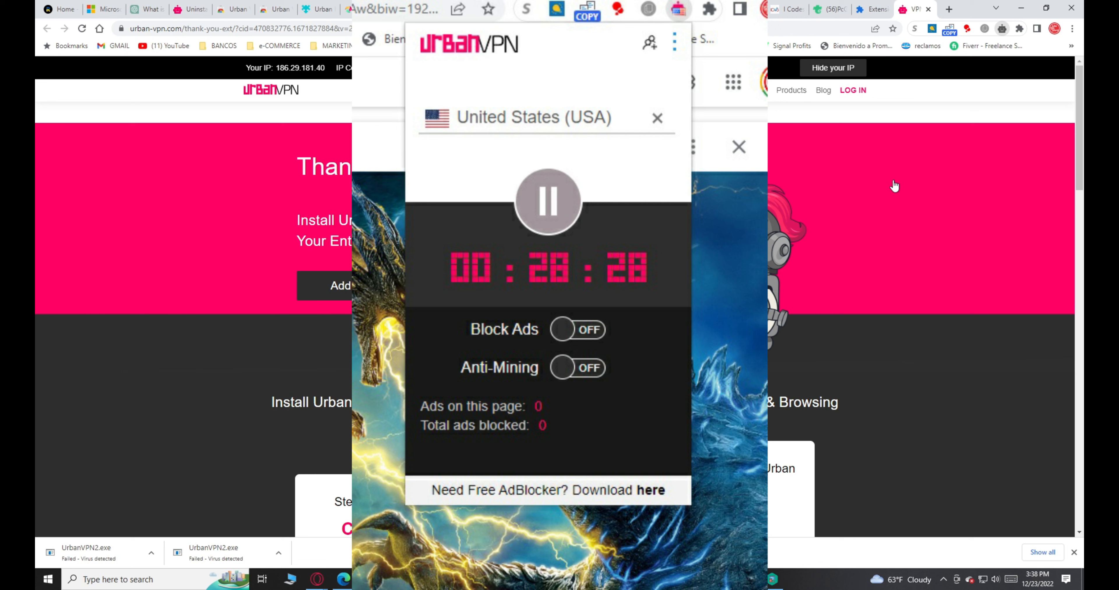
mouse_move(893, 162)
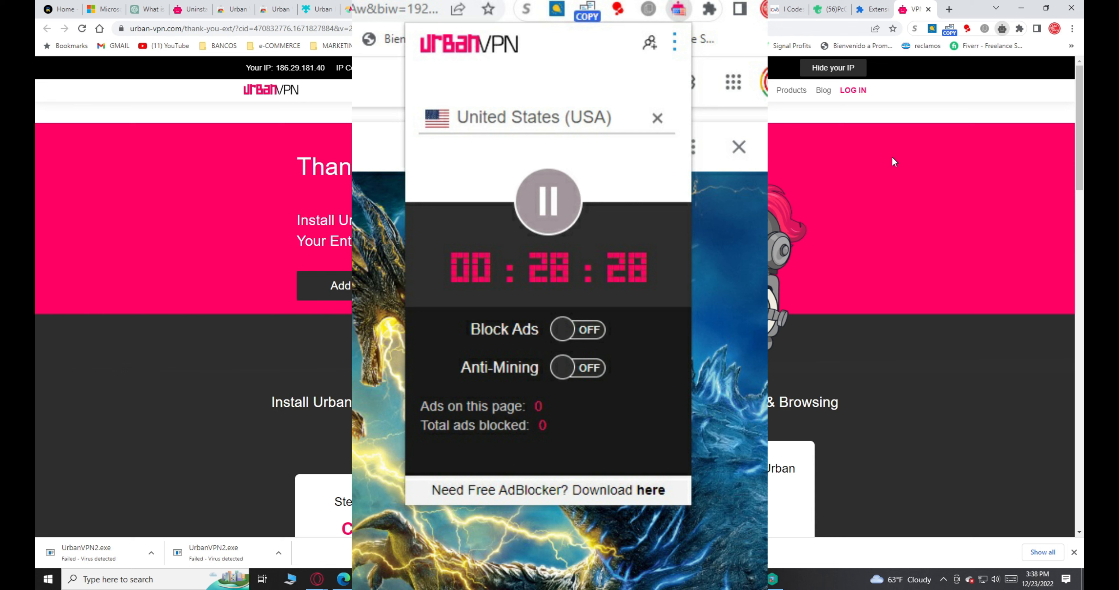
mouse_move(892, 119)
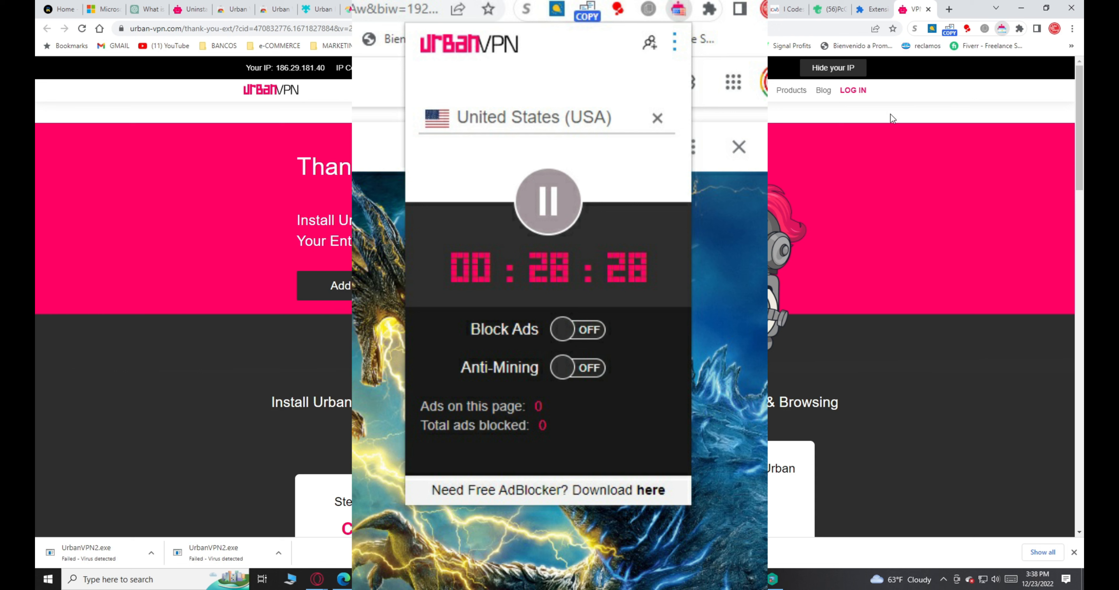
mouse_move(974, 186)
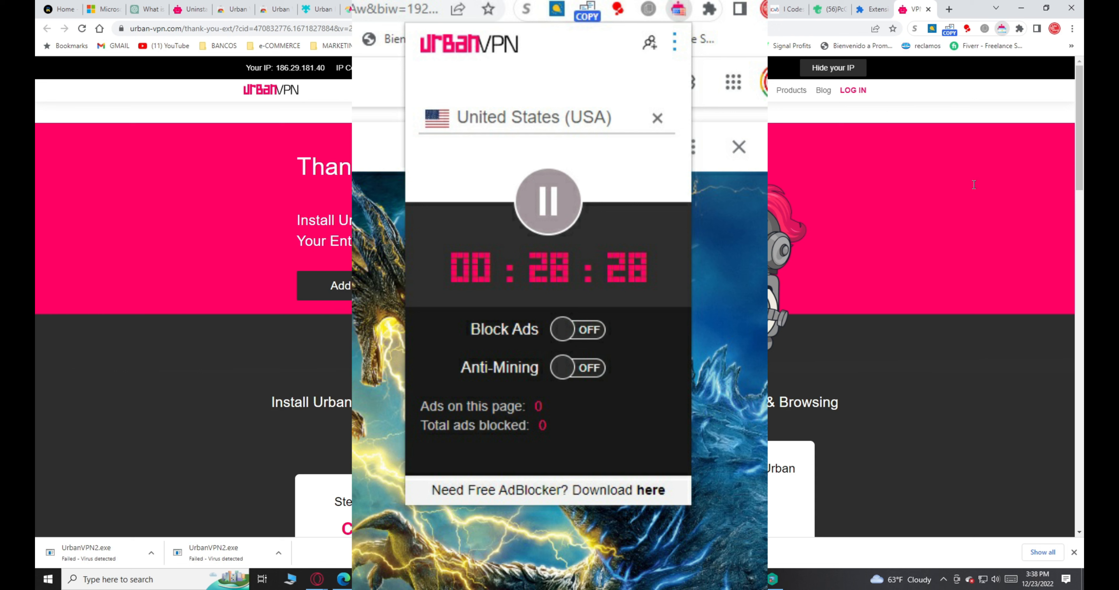
mouse_move(986, 192)
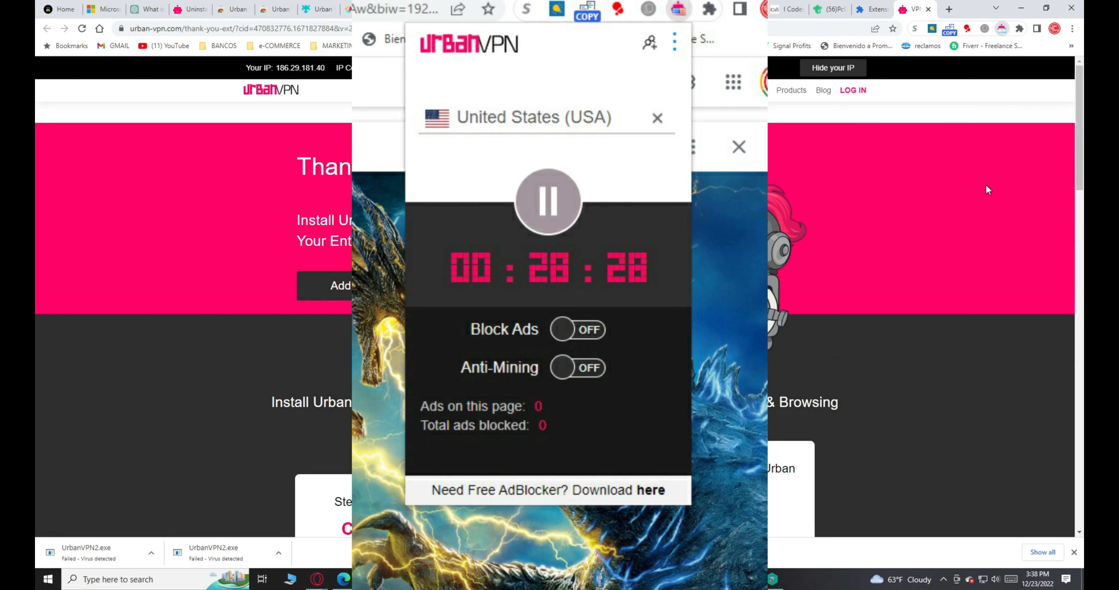
mouse_move(960, 180)
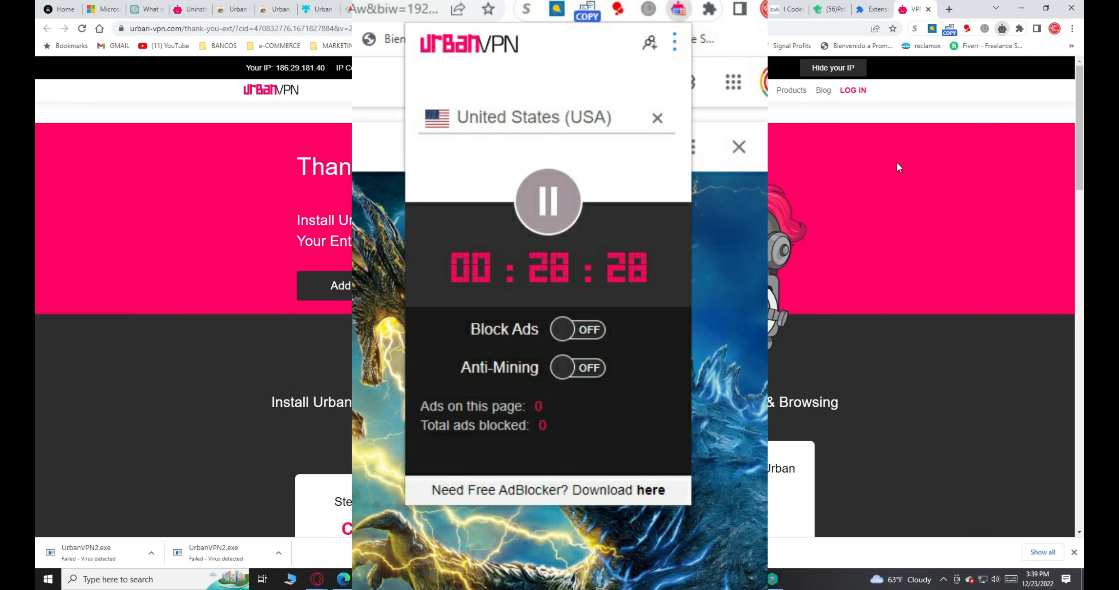
mouse_move(887, 208)
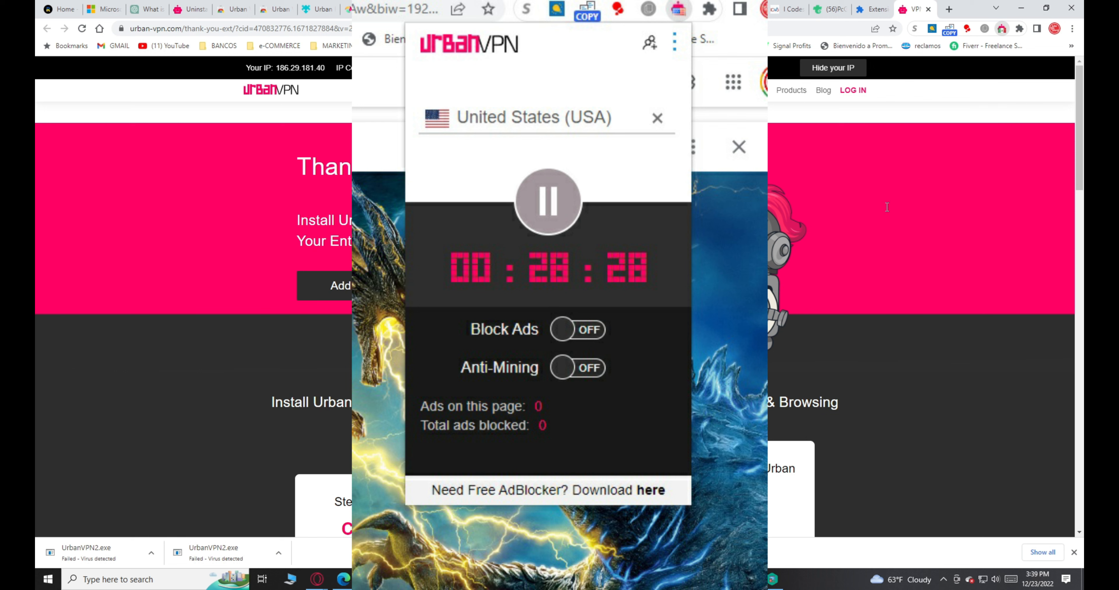
mouse_move(855, 116)
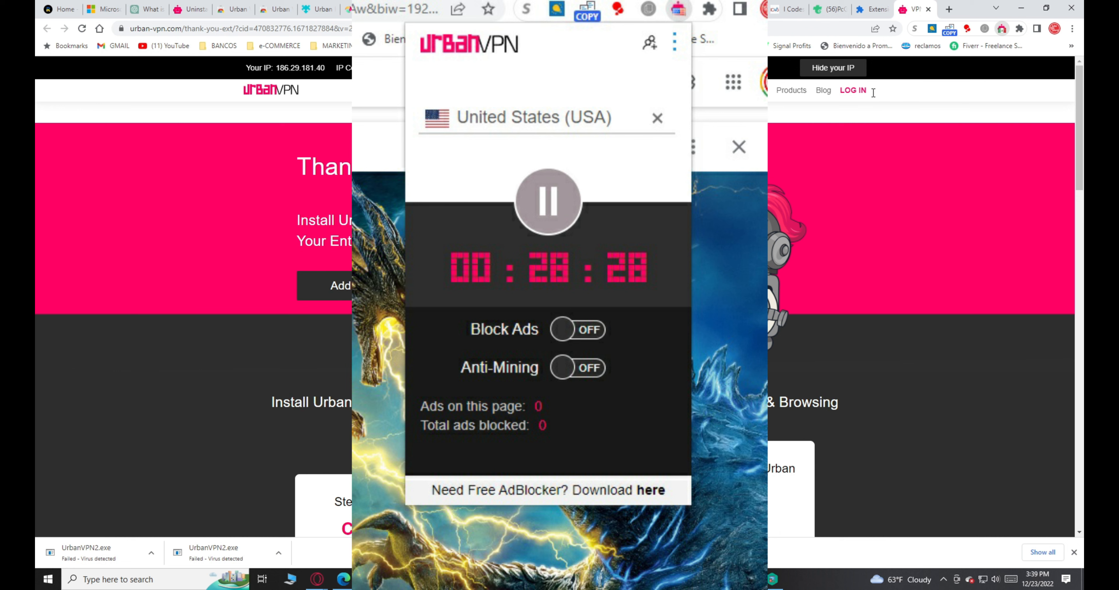
mouse_move(926, 108)
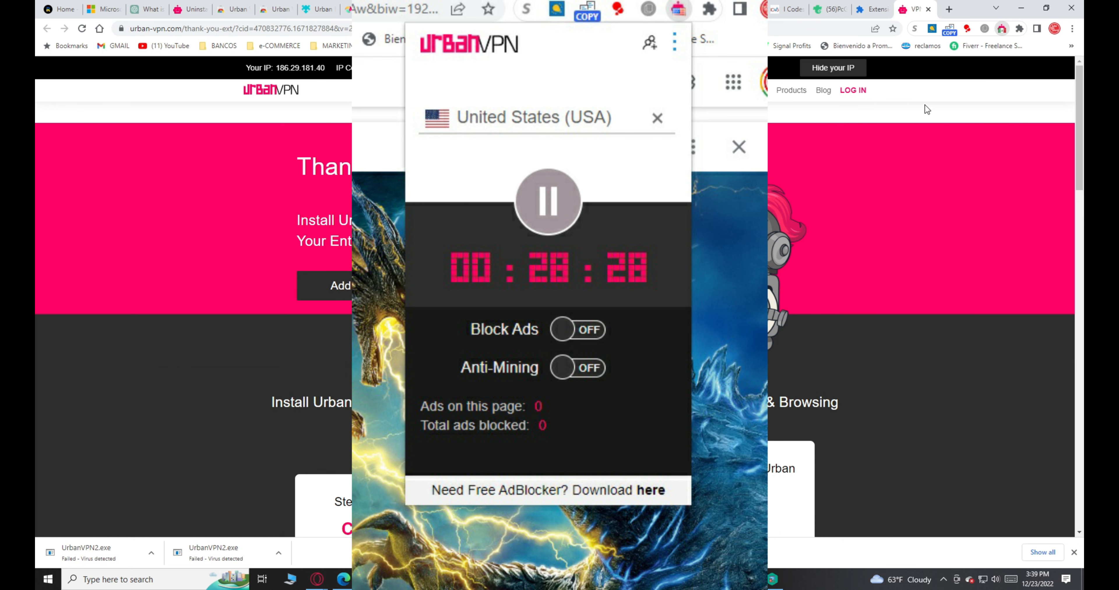
mouse_move(911, 178)
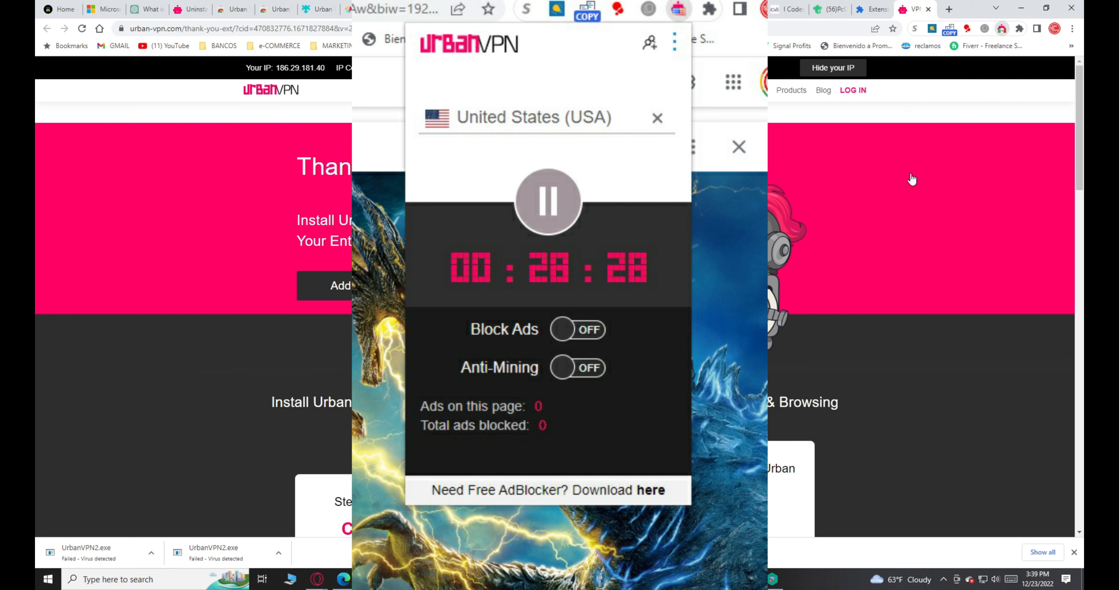
mouse_move(911, 165)
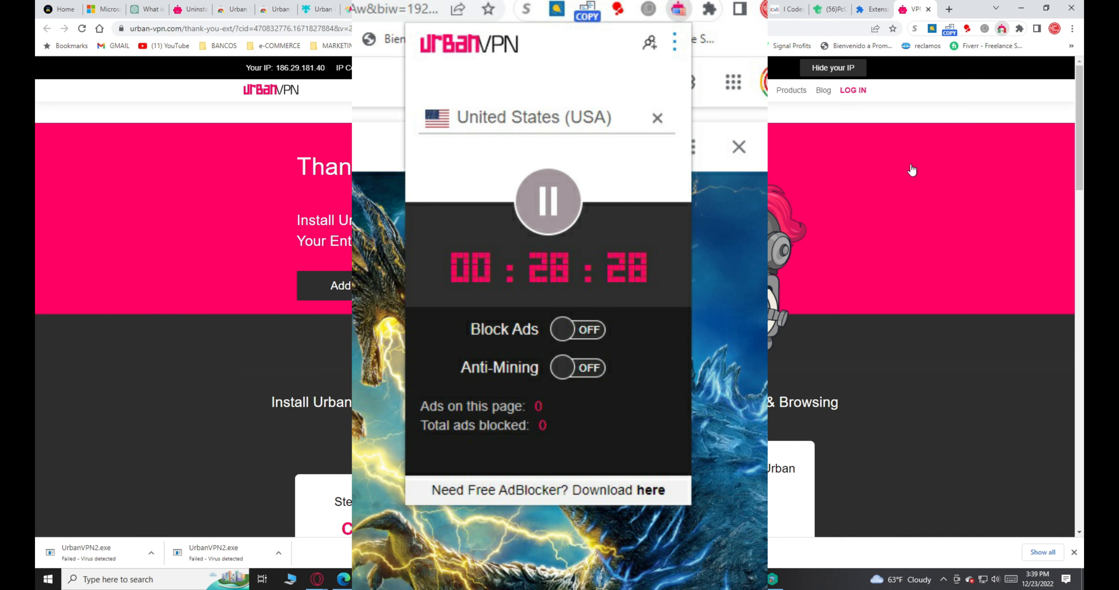
mouse_move(887, 188)
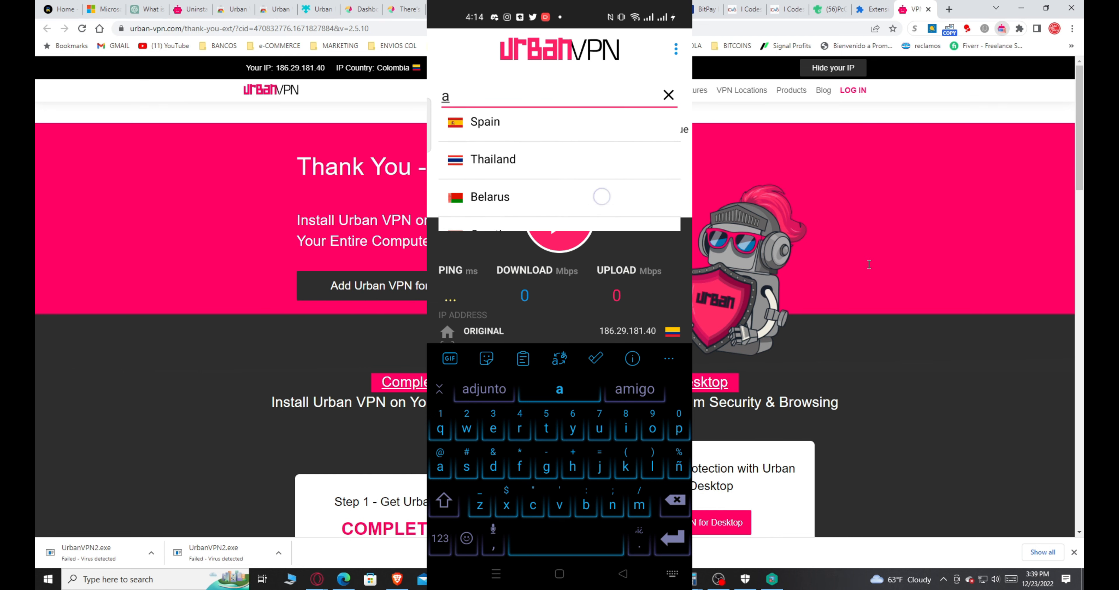
Choose Portugal from the mobile app's location list and start the VPN connection
scroll("down", 3)
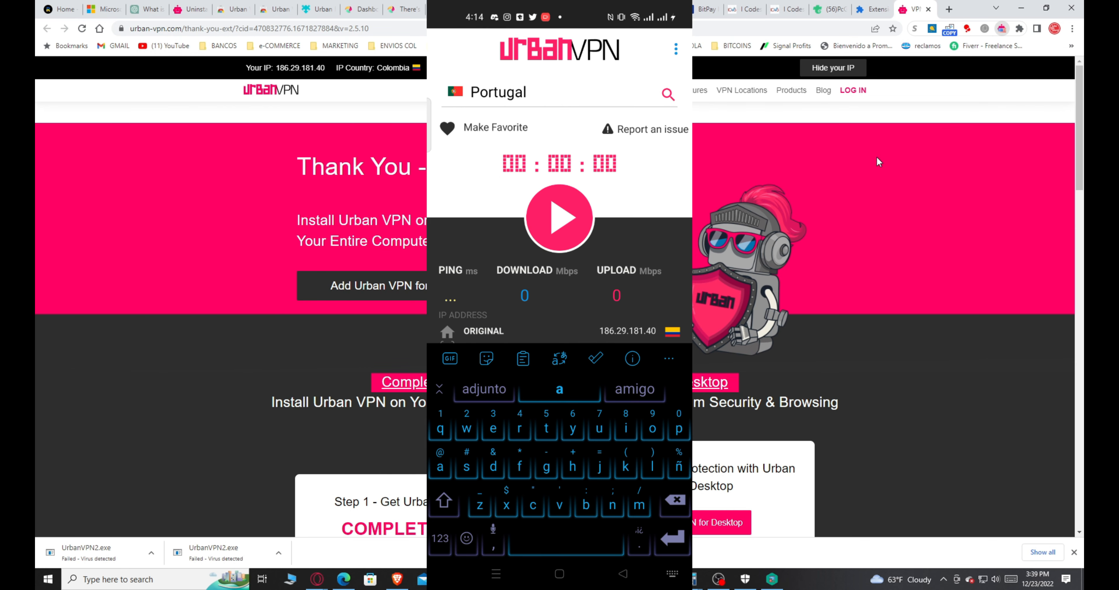
left_click(558, 217)
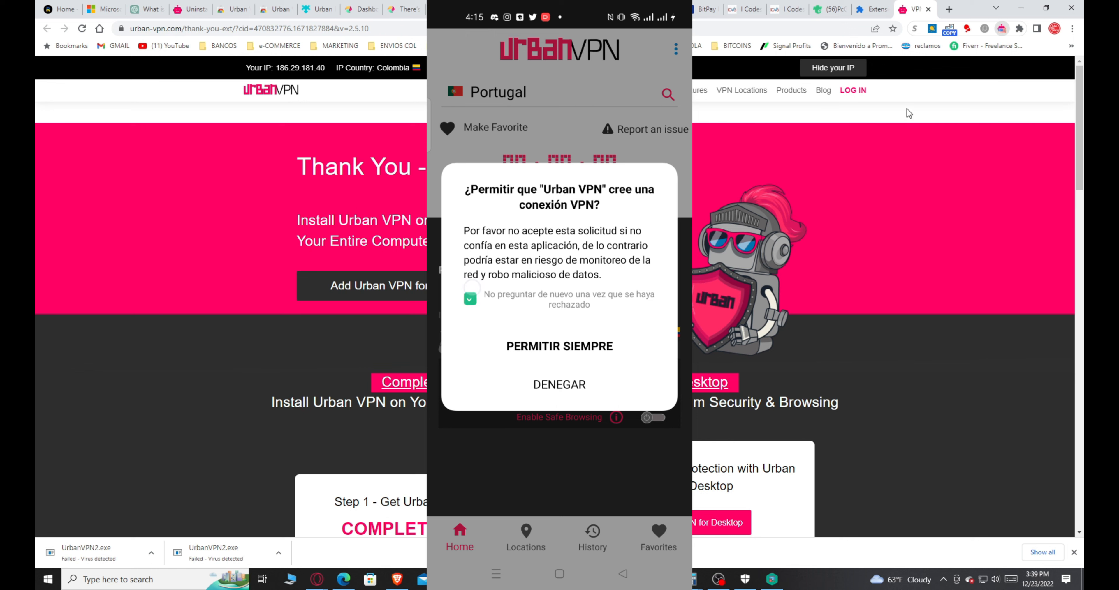
Grant the always-allow VPN permission so the app connects with Portugal as surfing location
left_click(559, 346)
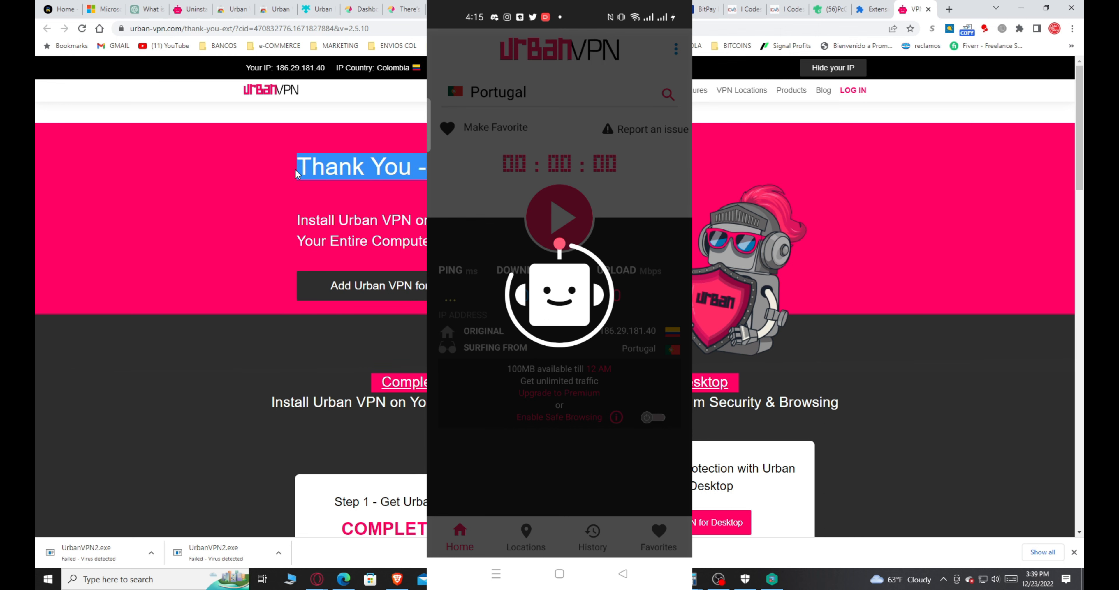
left_click(557, 216)
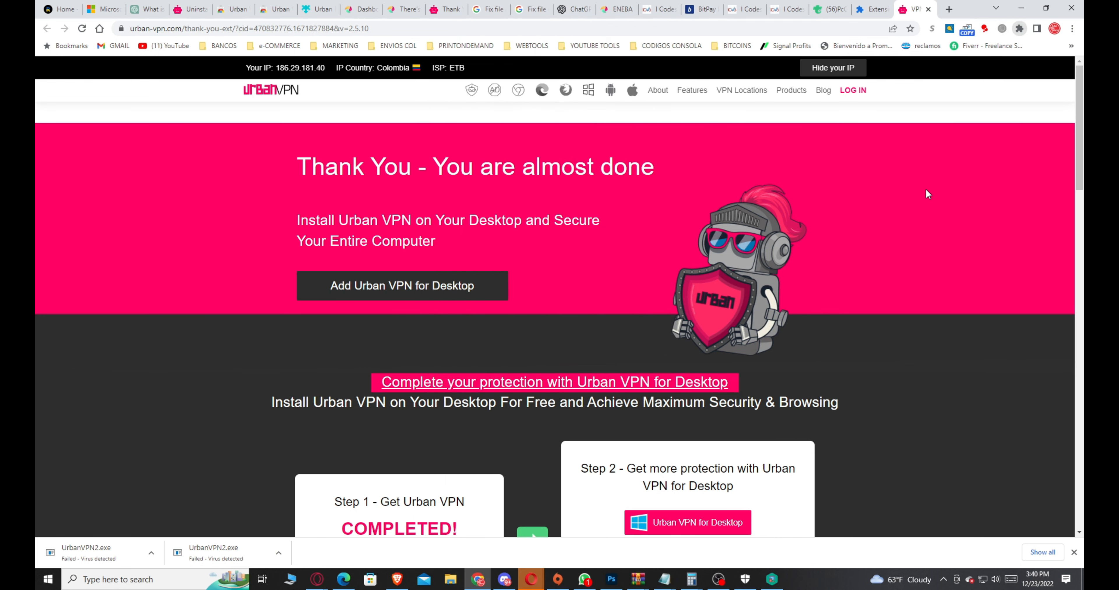
mouse_move(918, 197)
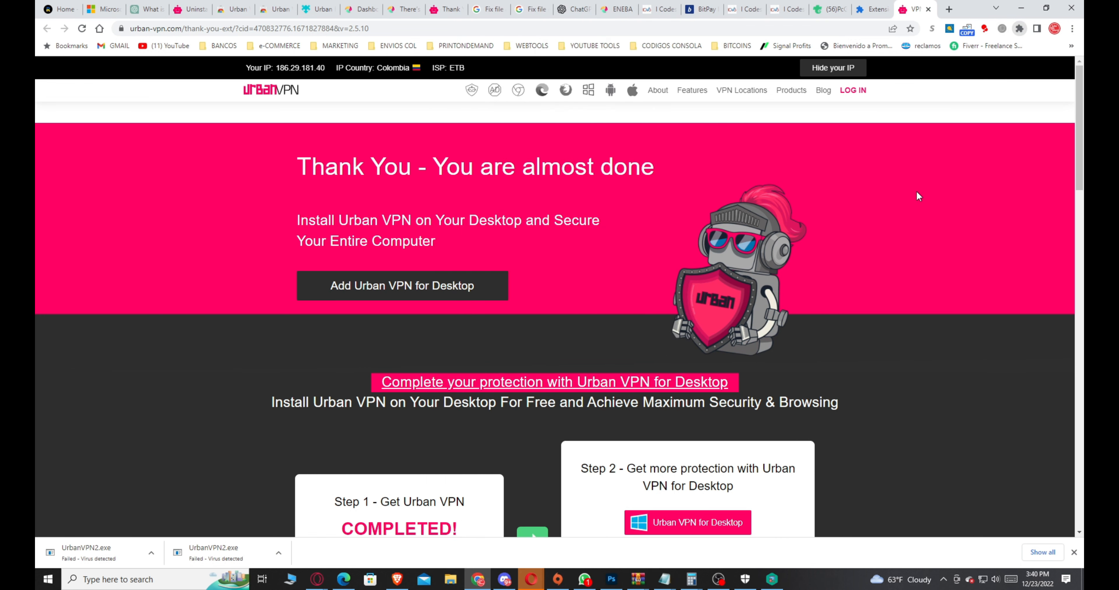
mouse_move(896, 204)
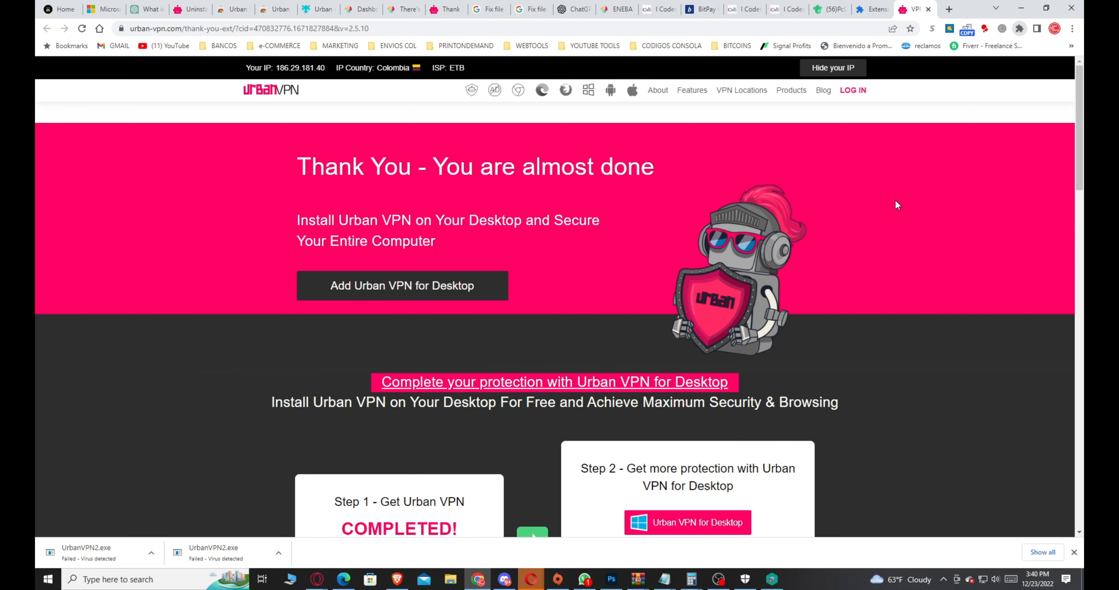
mouse_move(893, 214)
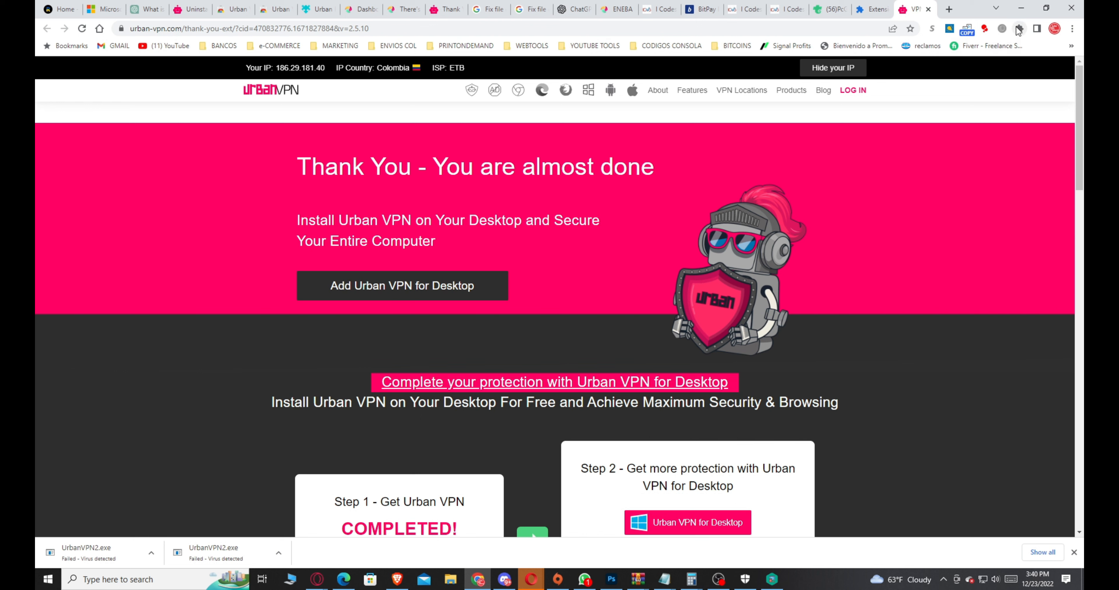
mouse_move(938, 159)
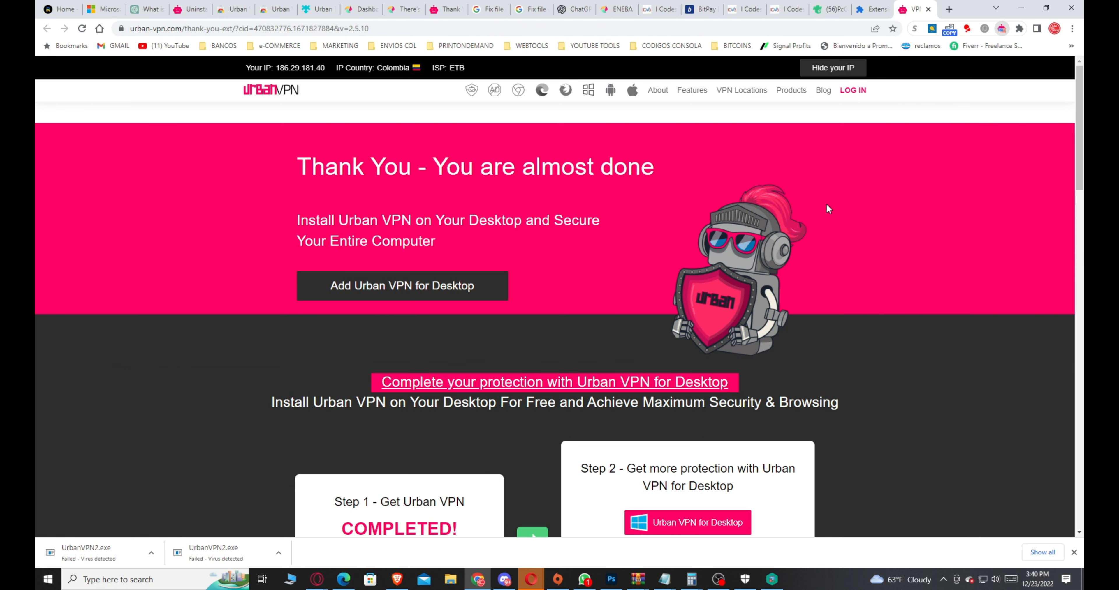
mouse_move(771, 219)
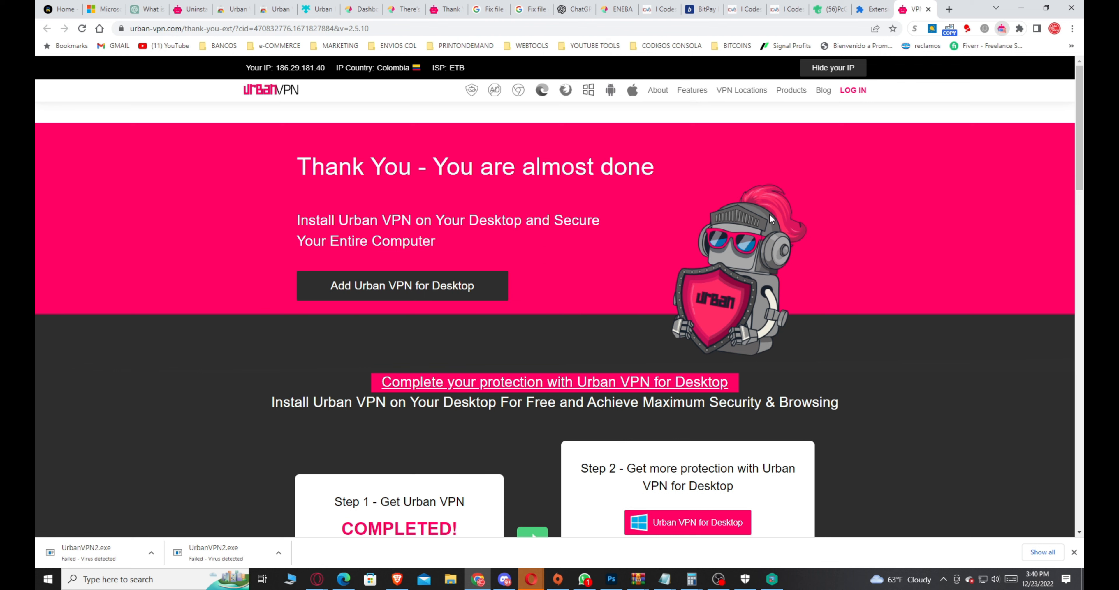
mouse_move(704, 217)
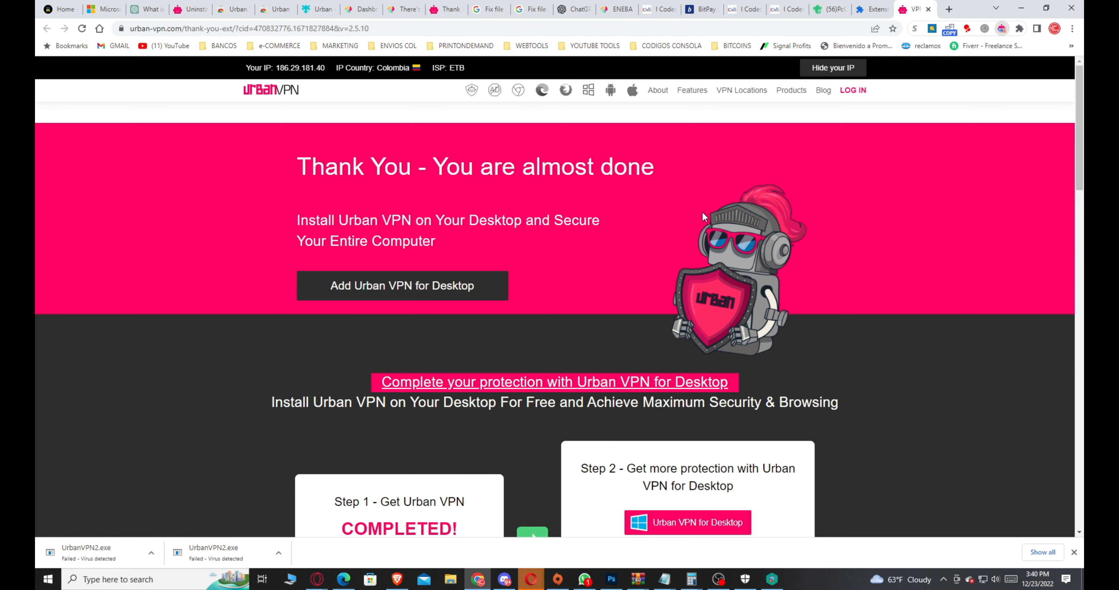